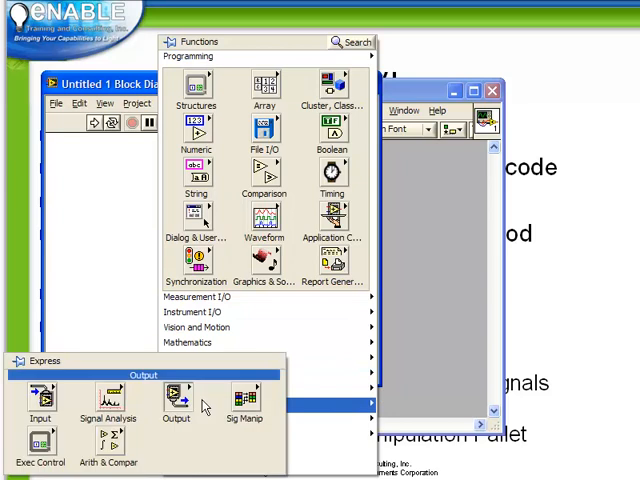
- Place a Simulate Signal block and open its settings, which show a 10.1 Hz sine
click(99, 410)
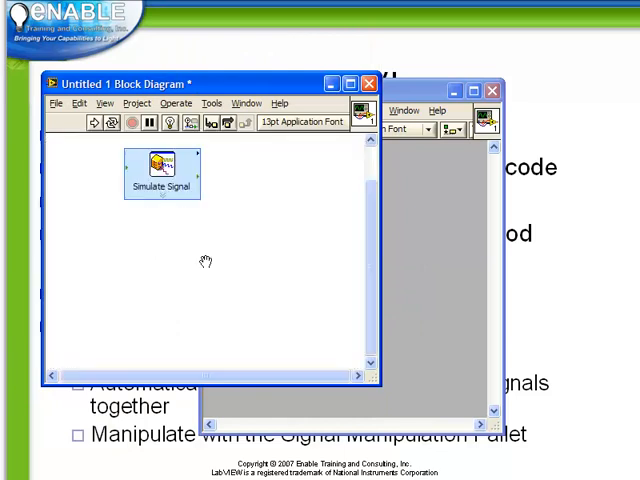
double_click(161, 170)
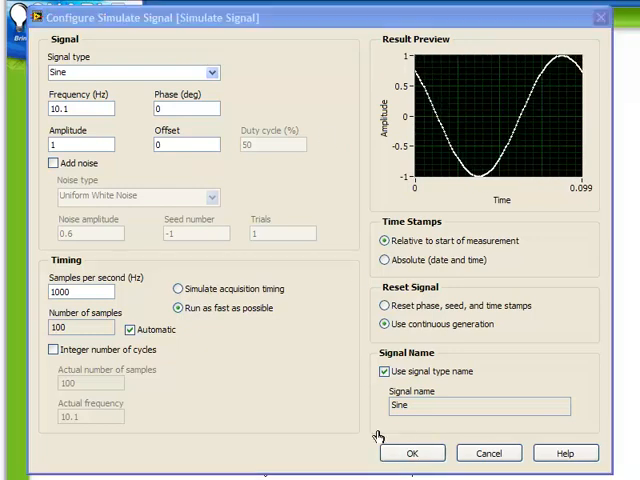
- Accept the sine settings and create a Sine graph indicator plotting the signal
click(411, 453)
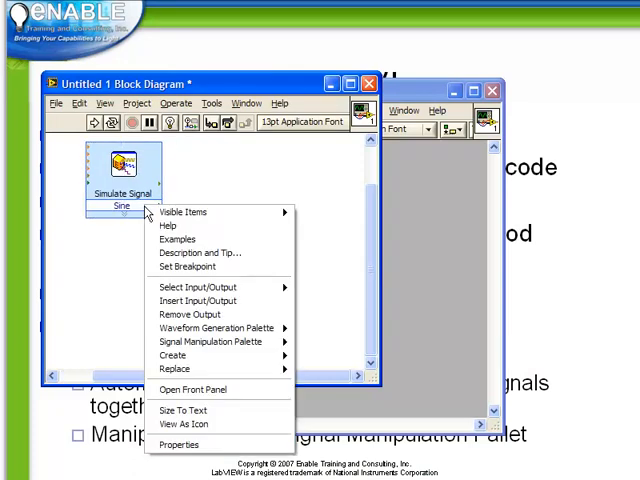
mouse_move(200, 212)
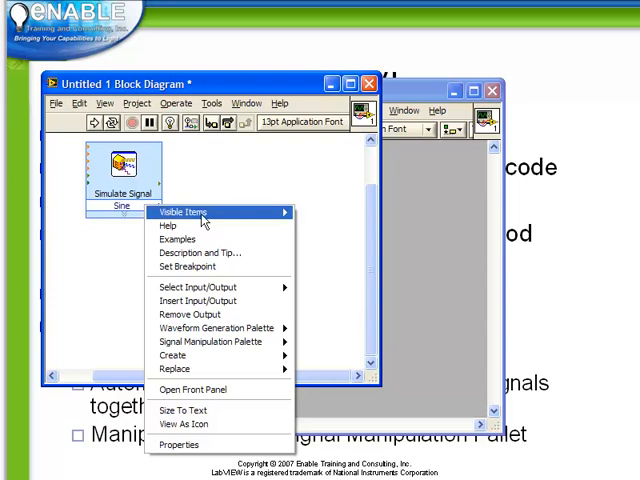
mouse_move(172, 355)
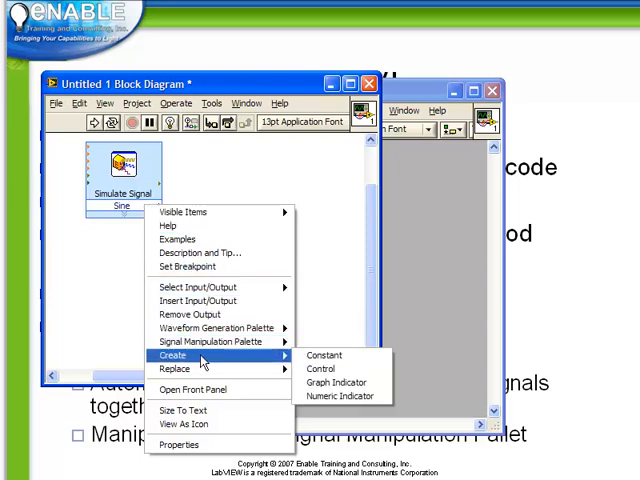
mouse_move(340, 383)
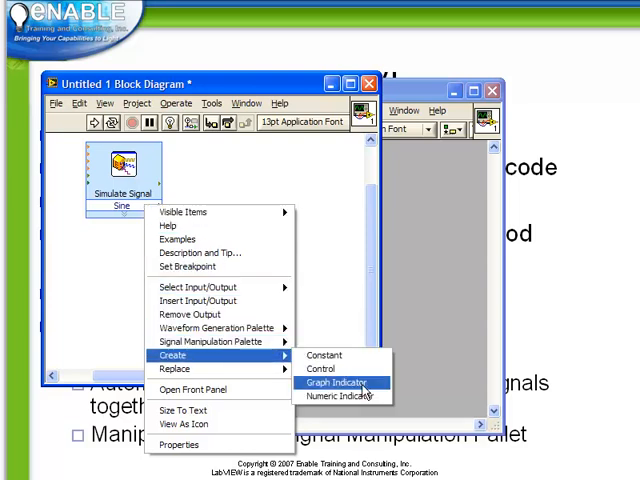
mouse_move(340, 396)
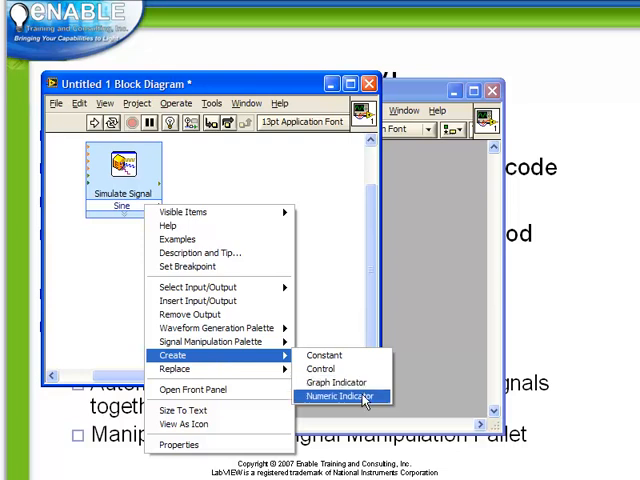
click(345, 396)
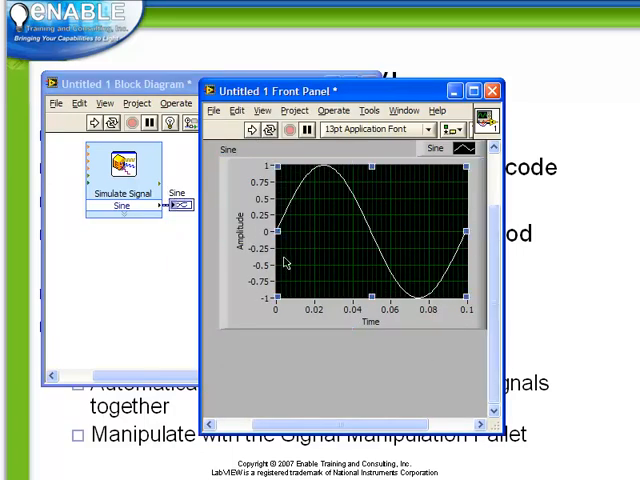
mouse_move(462, 290)
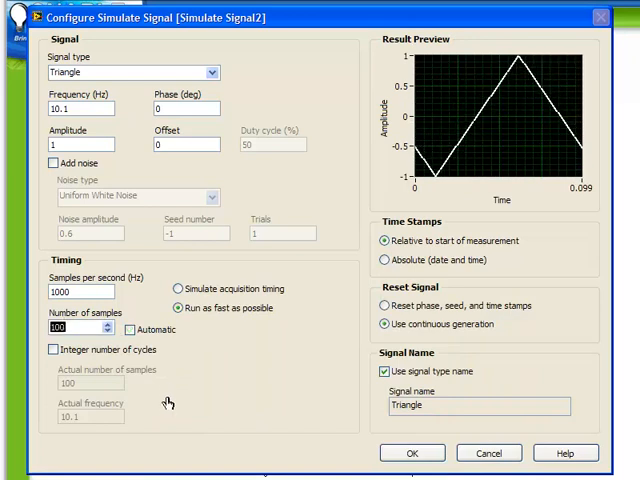
- Give the triangle signal 300 samples and view the merged sine and triangle plot
text(300)
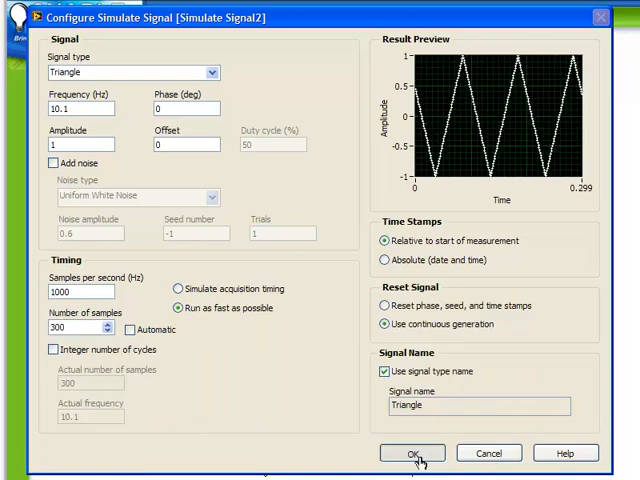
click(412, 453)
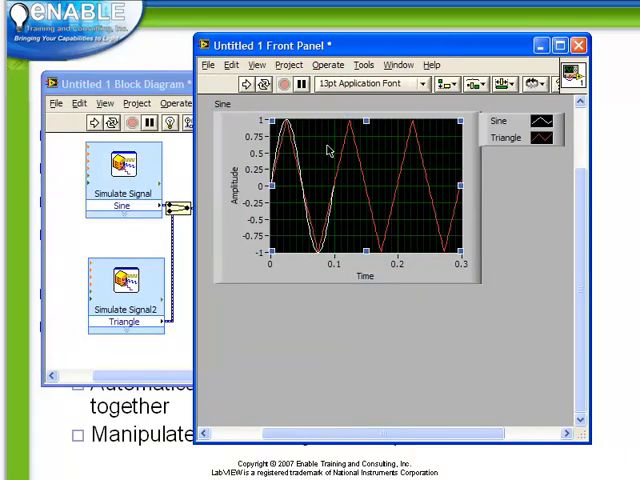
mouse_move(308, 127)
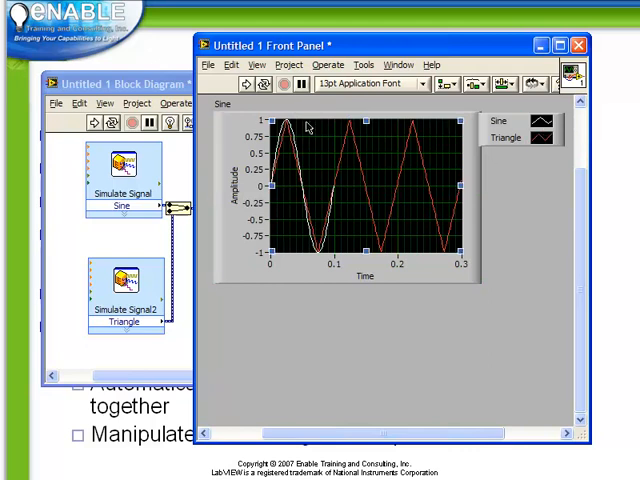
mouse_move(449, 247)
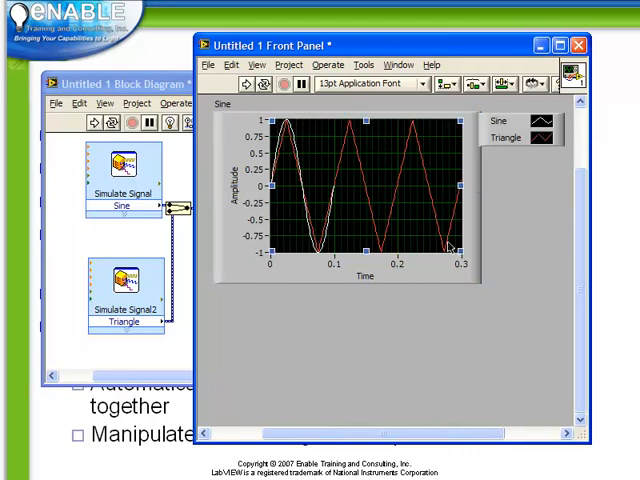
click(549, 139)
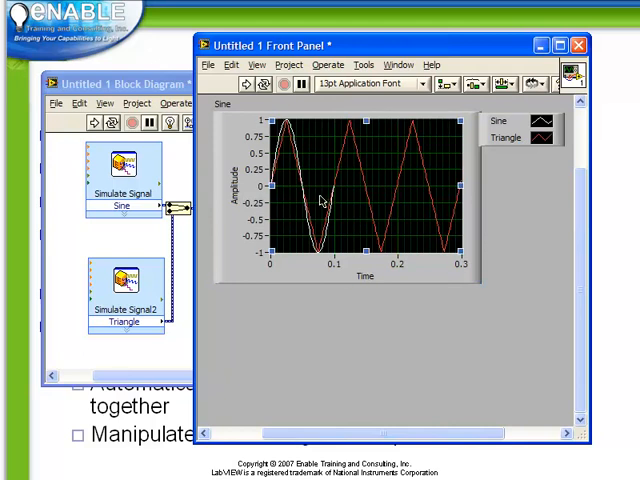
mouse_move(310, 298)
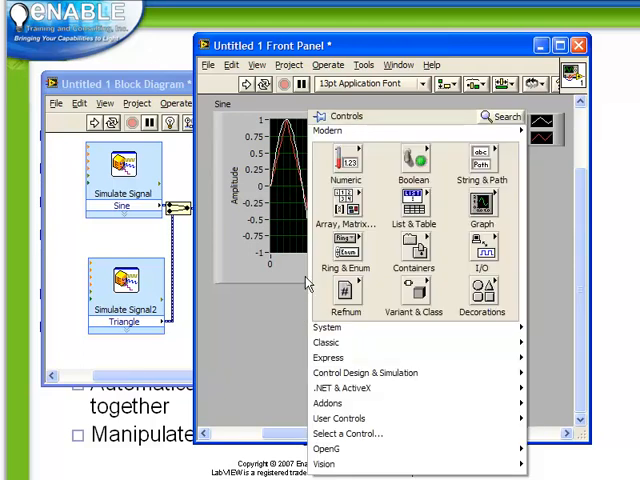
- Add Numeric and Array indicators, wire them to the merged signals, and run the VI
click(347, 165)
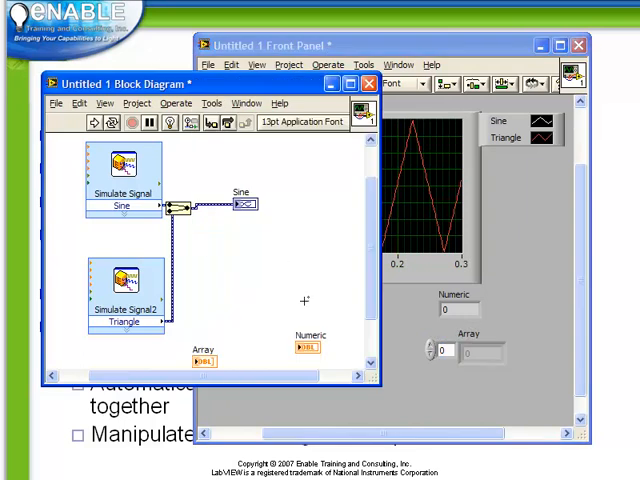
drag(310, 345, 262, 248)
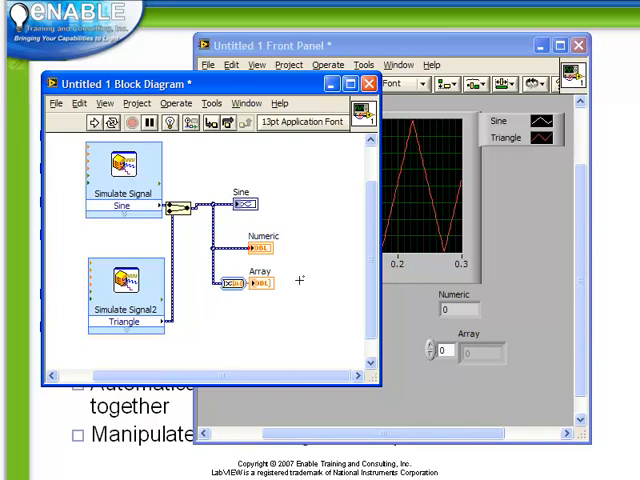
click(280, 45)
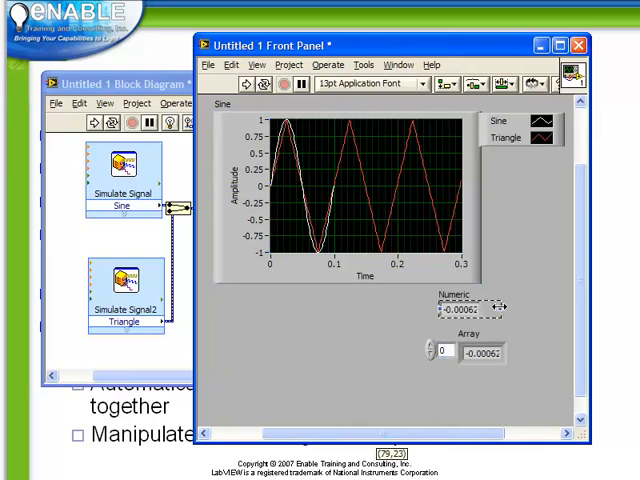
- Widen the Numeric indicator so it shows the full value -0.000628318
click(480, 355)
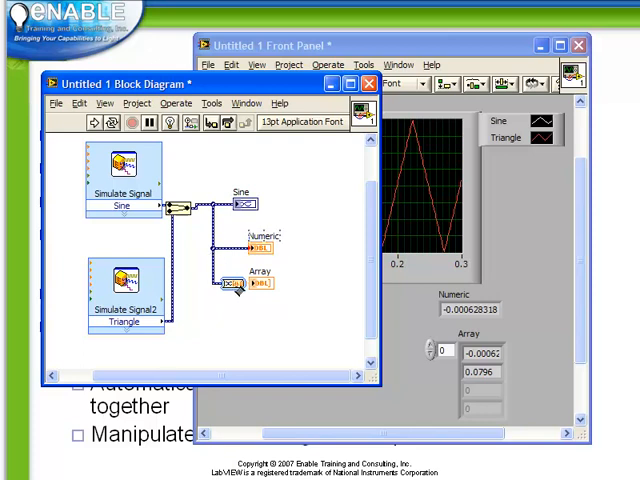
mouse_move(290, 300)
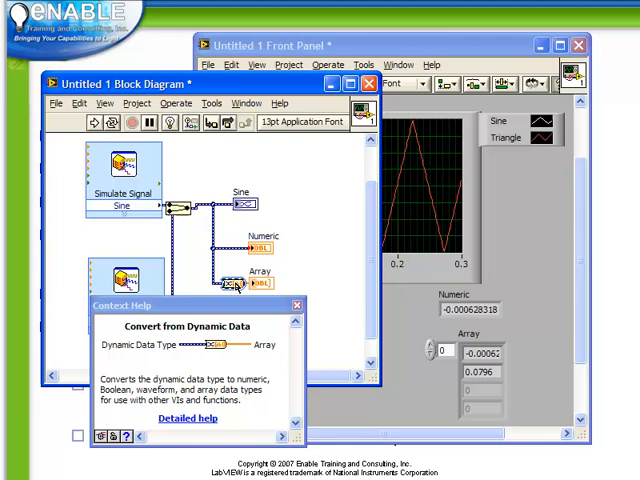
- Set Convert from Dynamic Data to '1D array of scalars - single channel' and change the channel
double_click(240, 288)
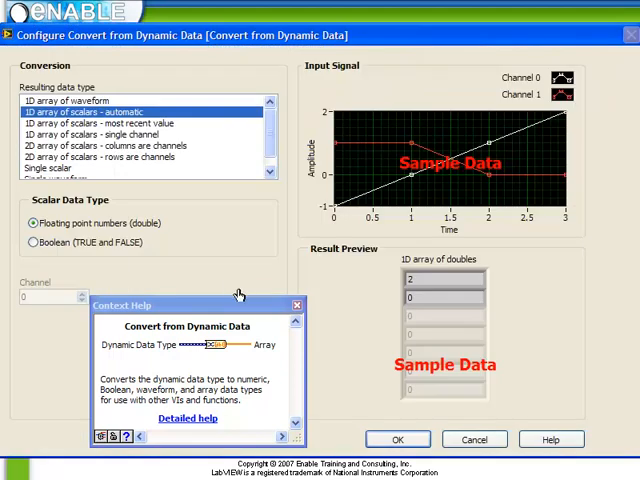
click(297, 305)
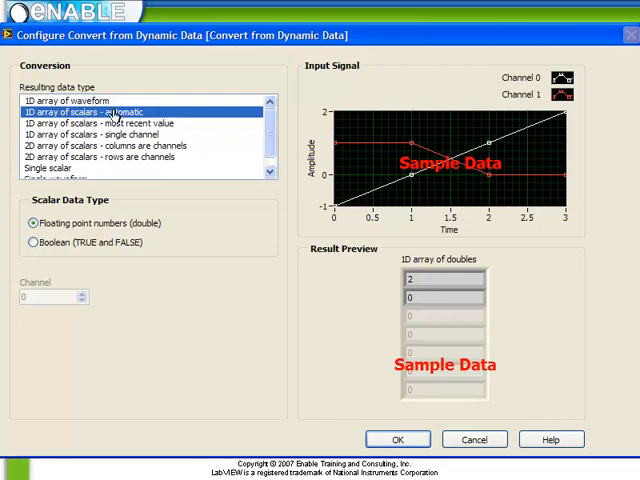
mouse_move(135, 115)
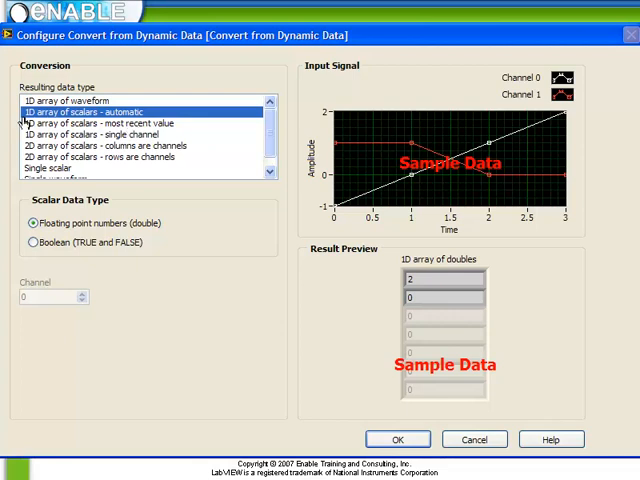
mouse_move(160, 128)
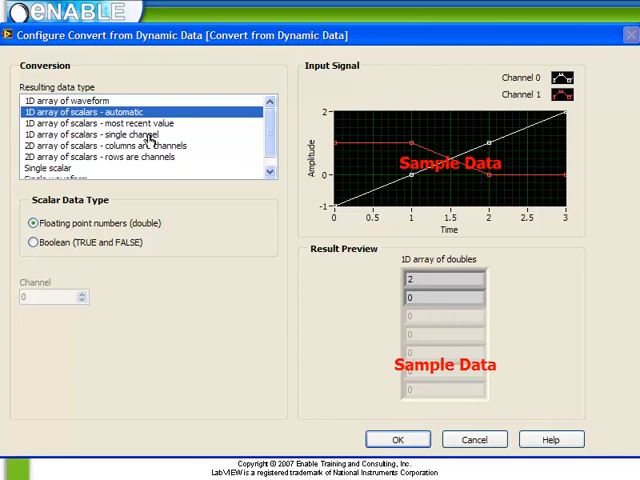
click(120, 134)
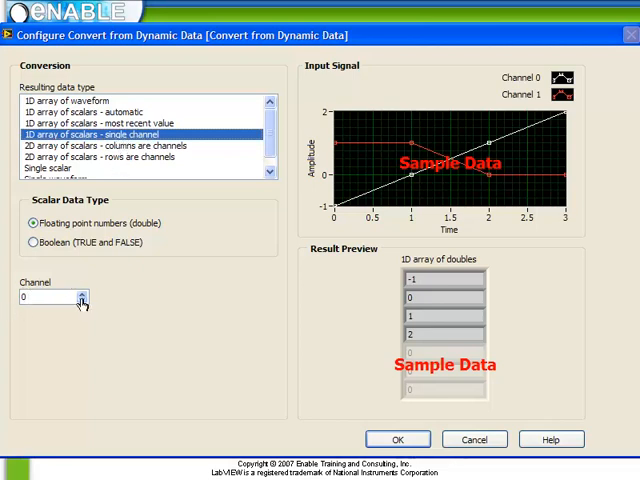
click(82, 294)
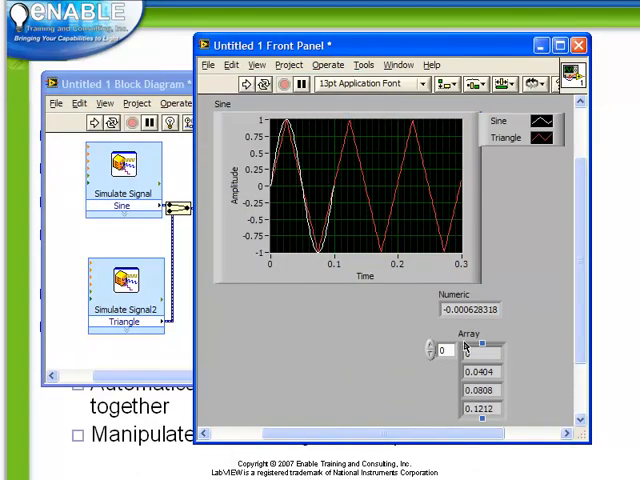
- Use the Array indicator's right-click options, then reopen the Convert from Dynamic Data settings
right_click(465, 349)
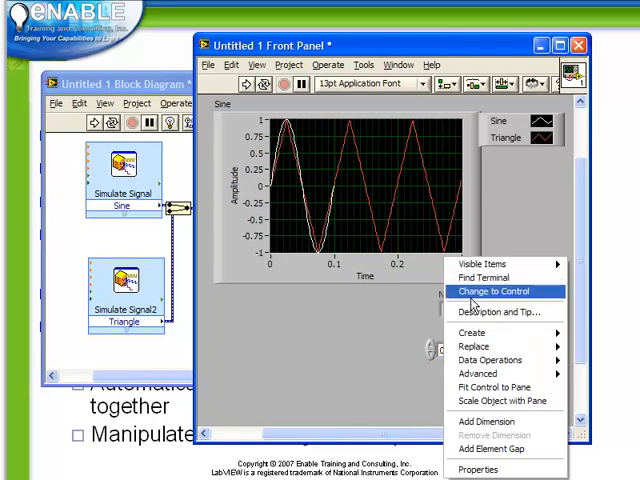
click(491, 291)
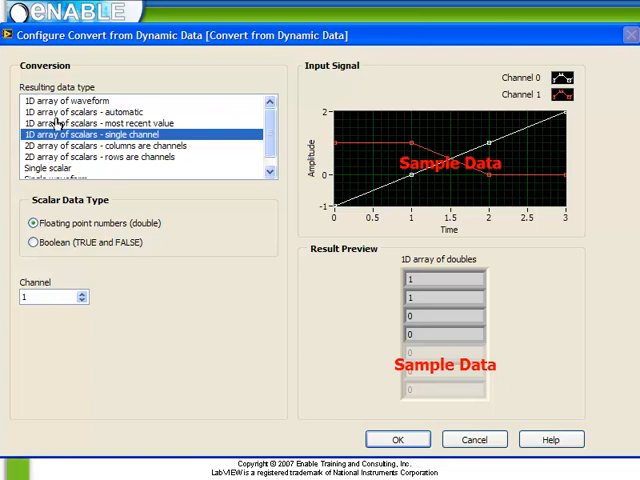
click(108, 145)
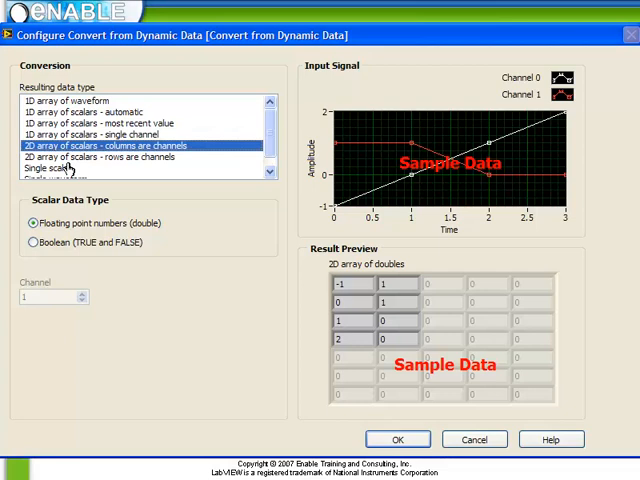
mouse_move(62, 163)
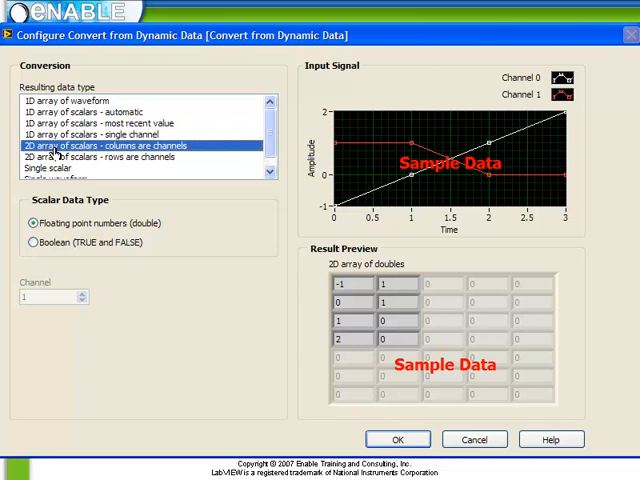
mouse_move(447, 390)
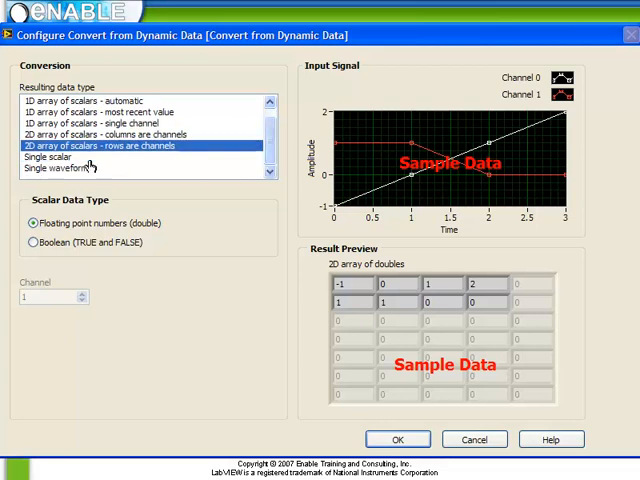
- Switch the converter output to Single scalar, then to Single waveform
click(48, 157)
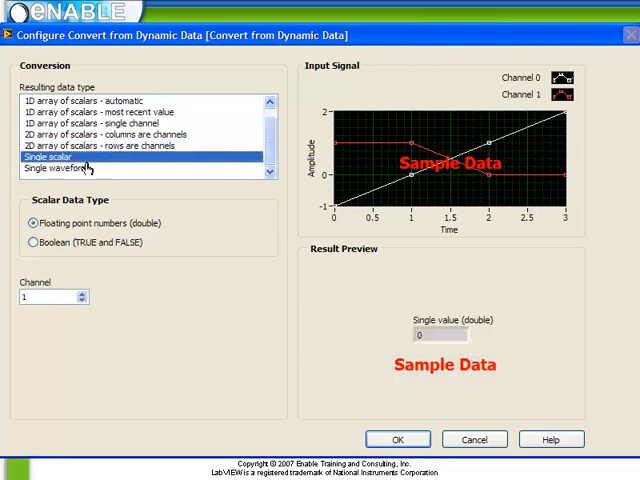
mouse_move(583, 185)
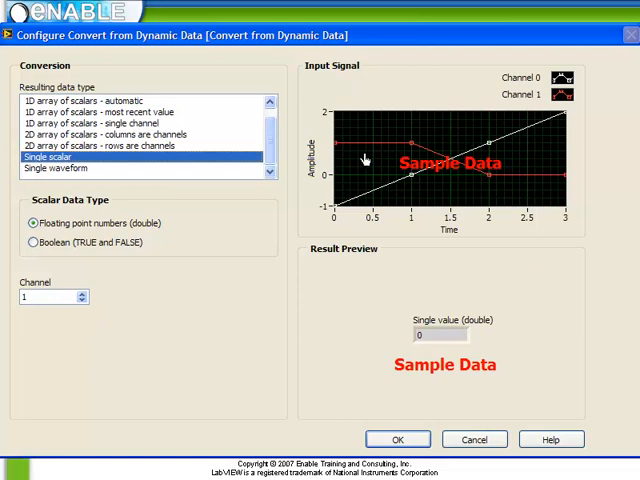
mouse_move(570, 95)
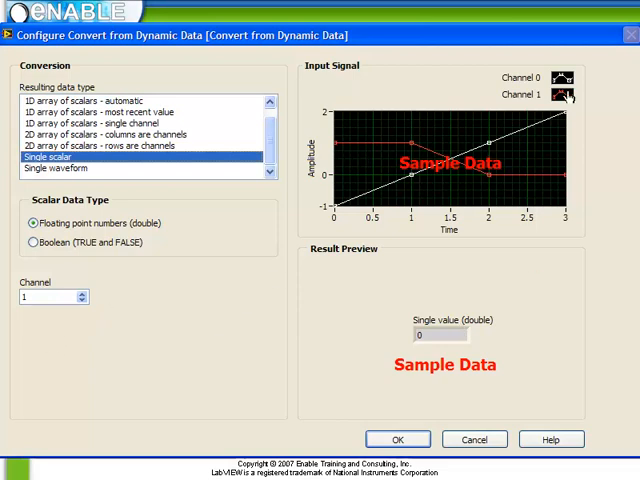
mouse_move(588, 188)
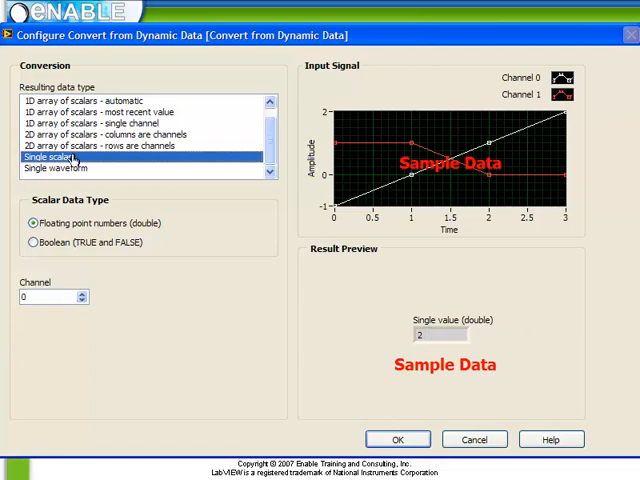
click(58, 168)
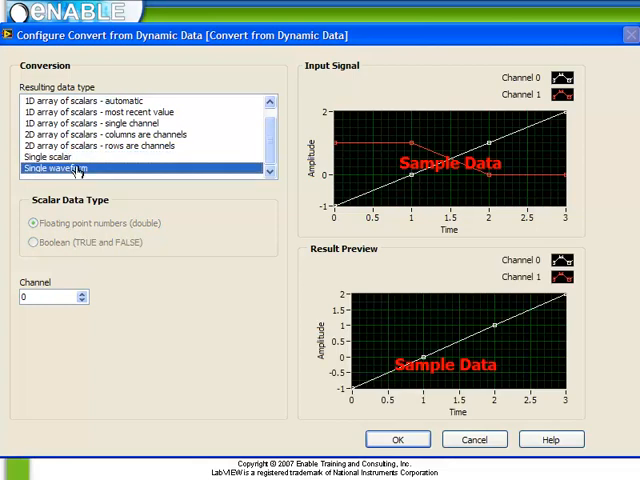
mouse_move(295, 285)
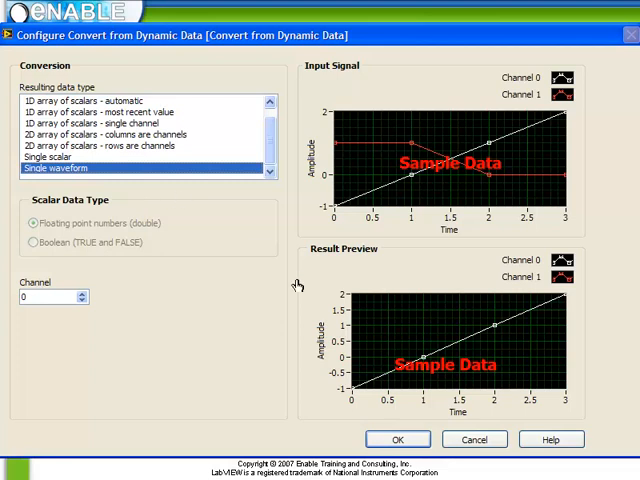
mouse_move(462, 414)
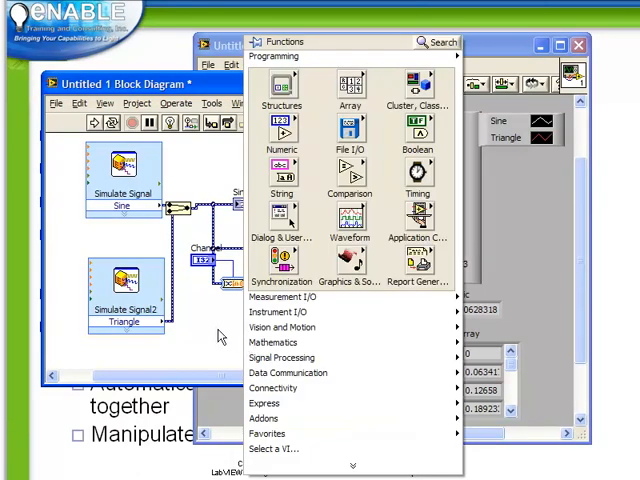
mouse_move(290, 403)
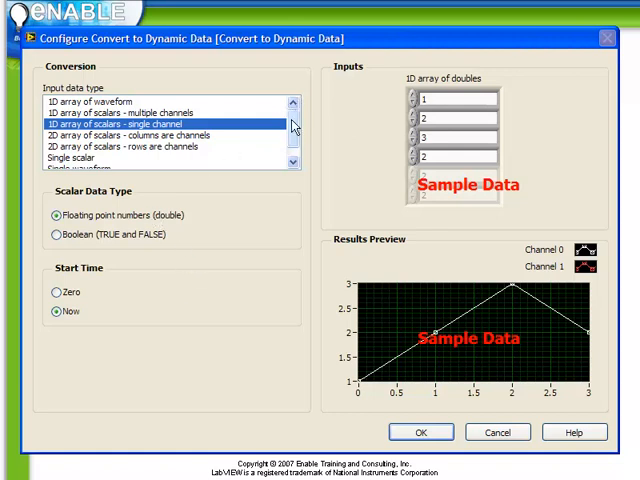
mouse_move(290, 120)
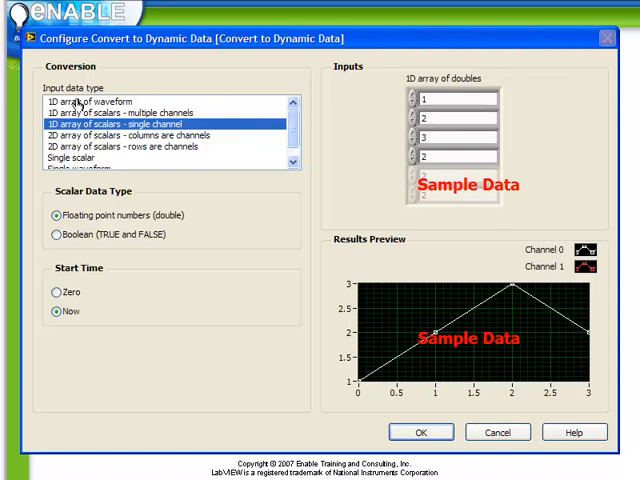
mouse_move(406, 337)
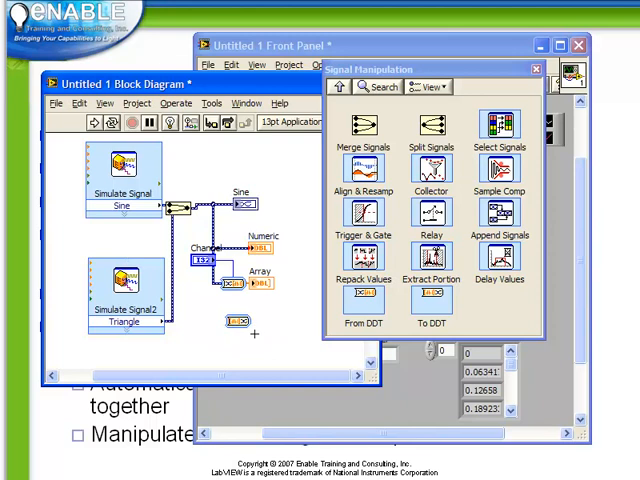
mouse_move(431, 205)
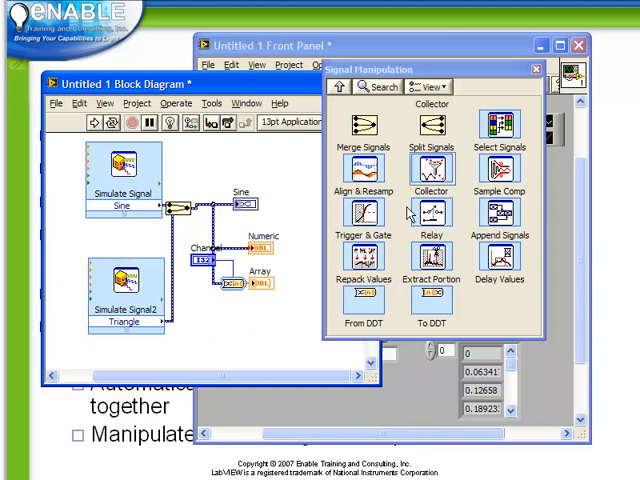
mouse_move(498, 125)
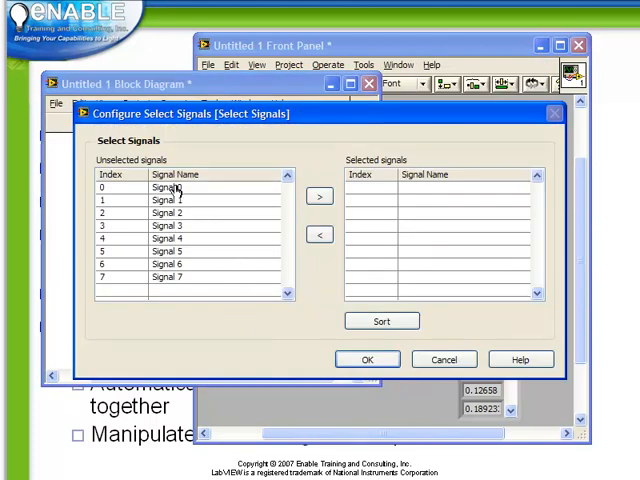
mouse_move(135, 218)
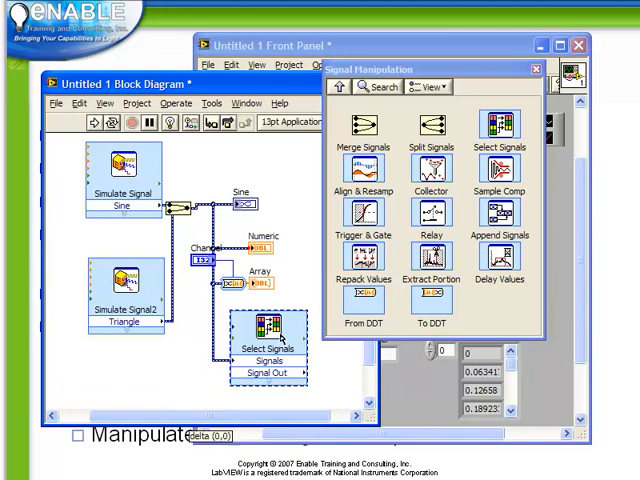
- Move Triangle into Select Signals' selected list, leaving Sine out, and confirm
double_click(262, 340)
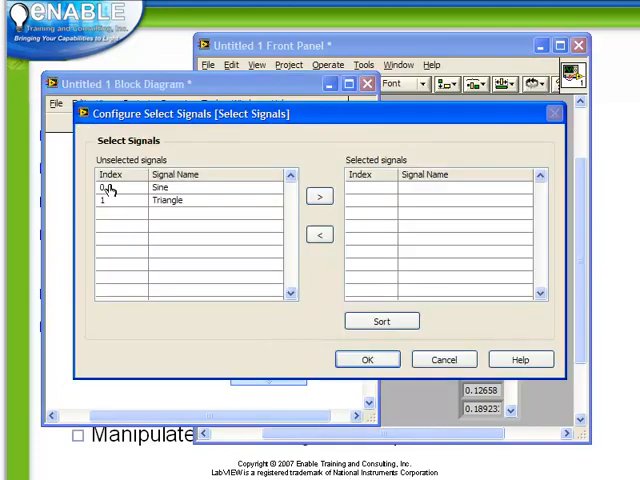
mouse_move(163, 232)
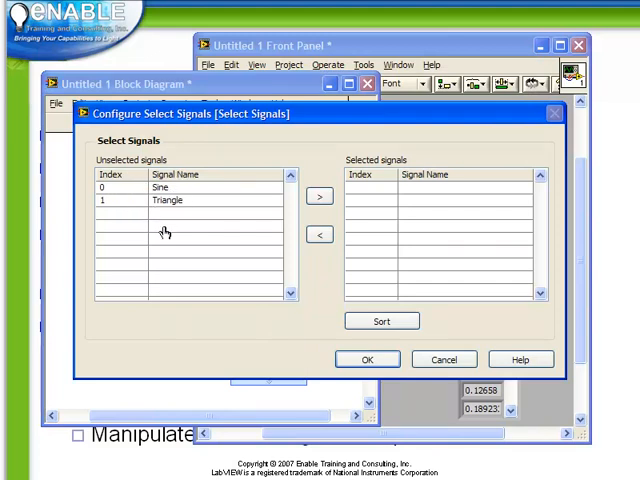
click(167, 200)
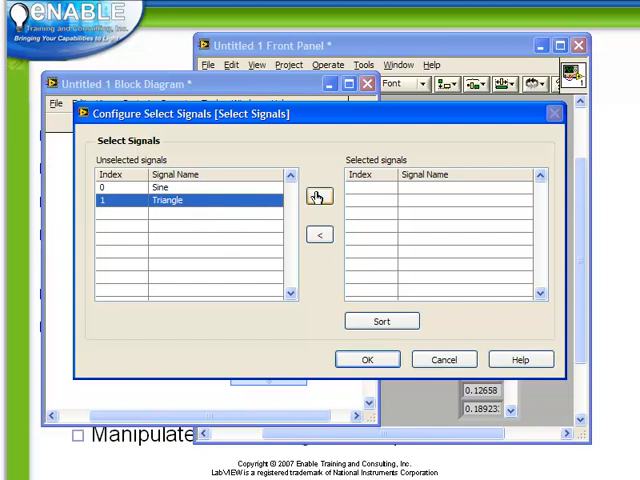
click(318, 196)
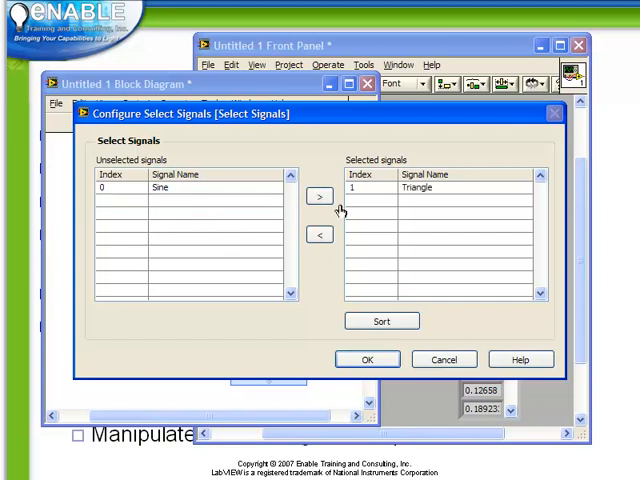
mouse_move(388, 400)
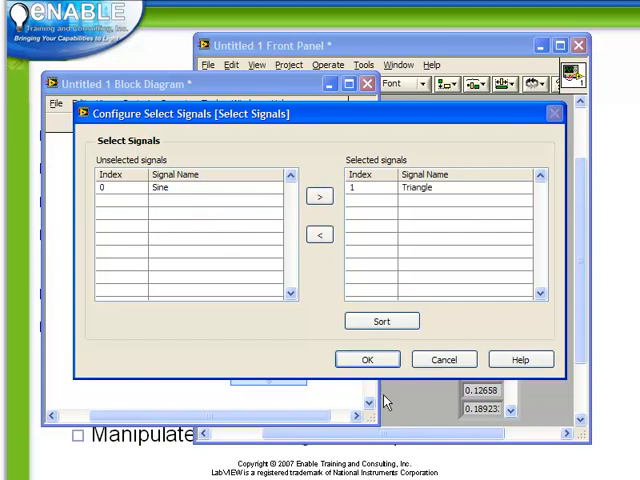
click(367, 359)
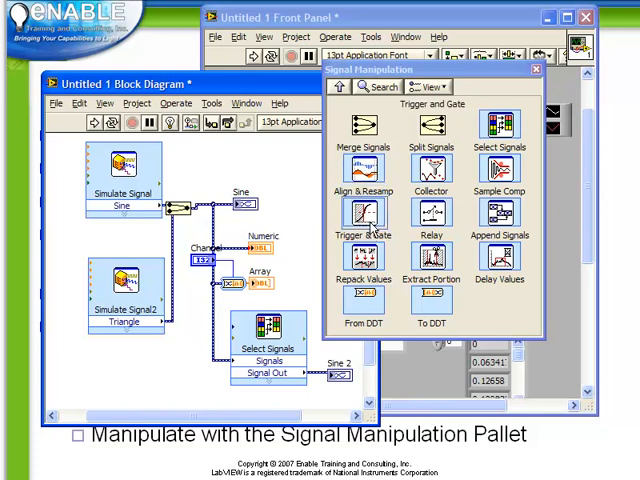
mouse_move(432, 268)
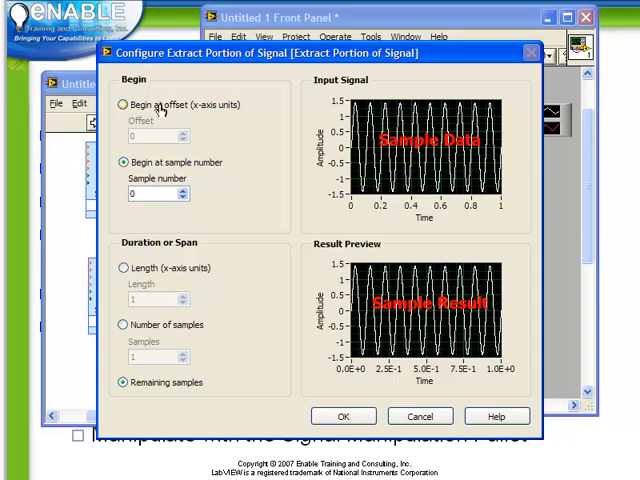
- Set Extract Portion of Signal to begin at sample number rather than offset, and confirm
click(122, 104)
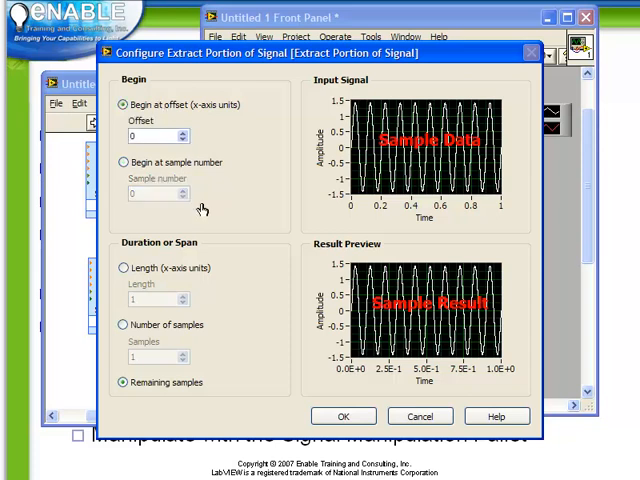
click(124, 162)
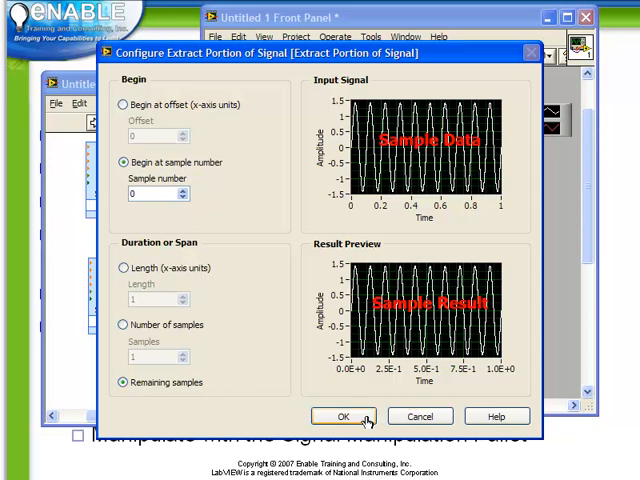
click(341, 416)
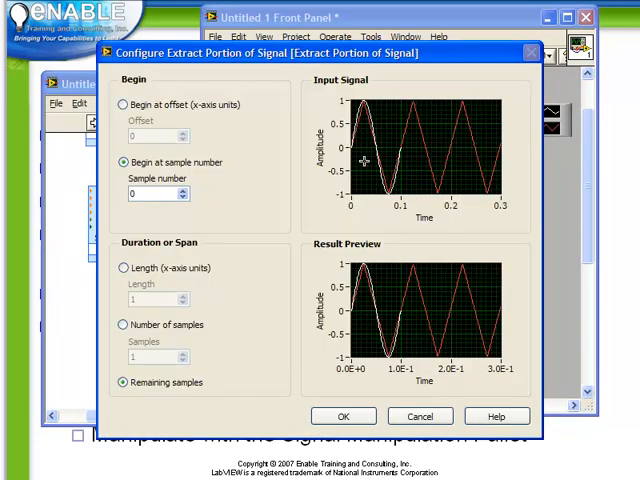
mouse_move(535, 215)
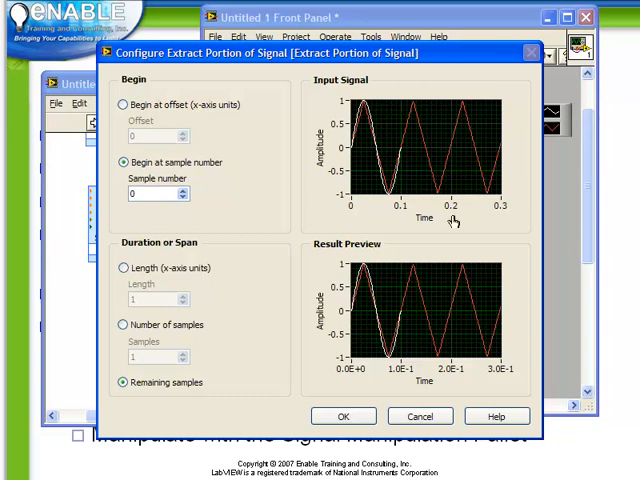
mouse_move(300, 300)
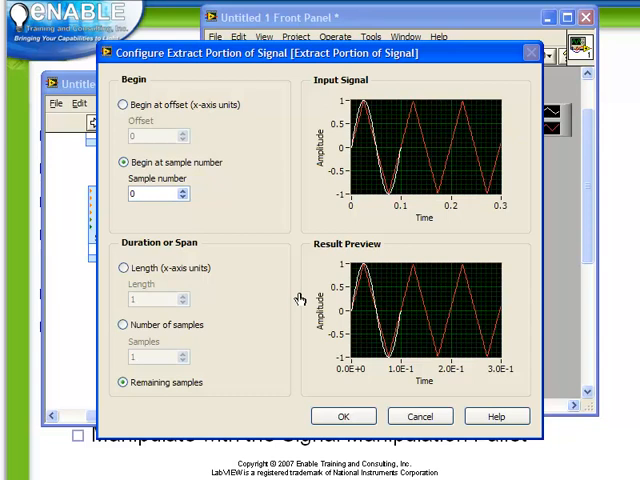